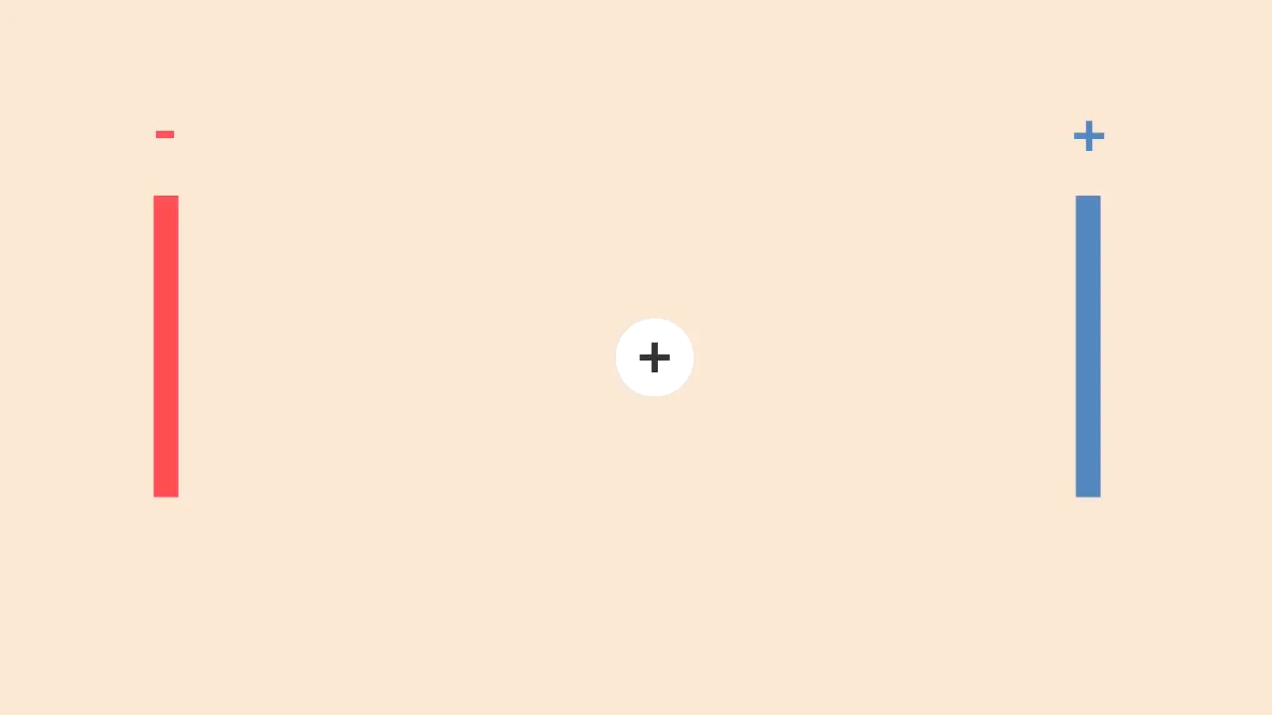
Fill the red battery beside the reservoir with charge and extend its long red wire below
click(654, 358)
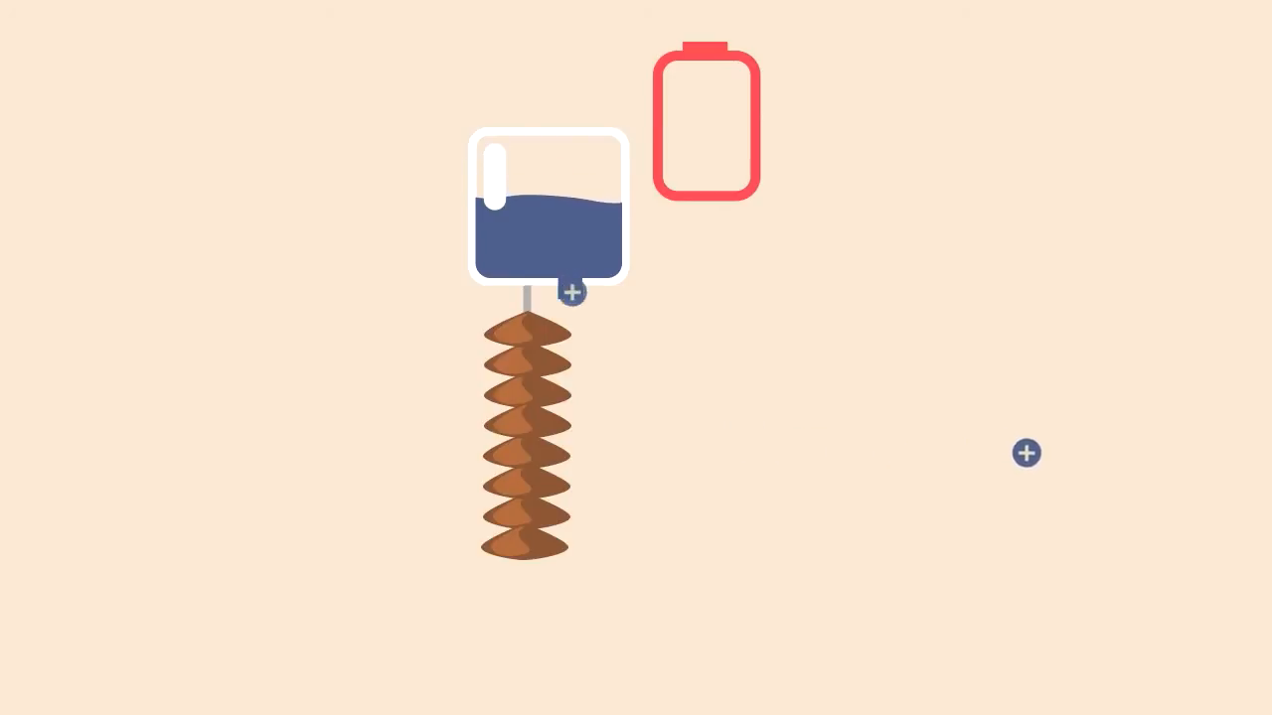
click(573, 292)
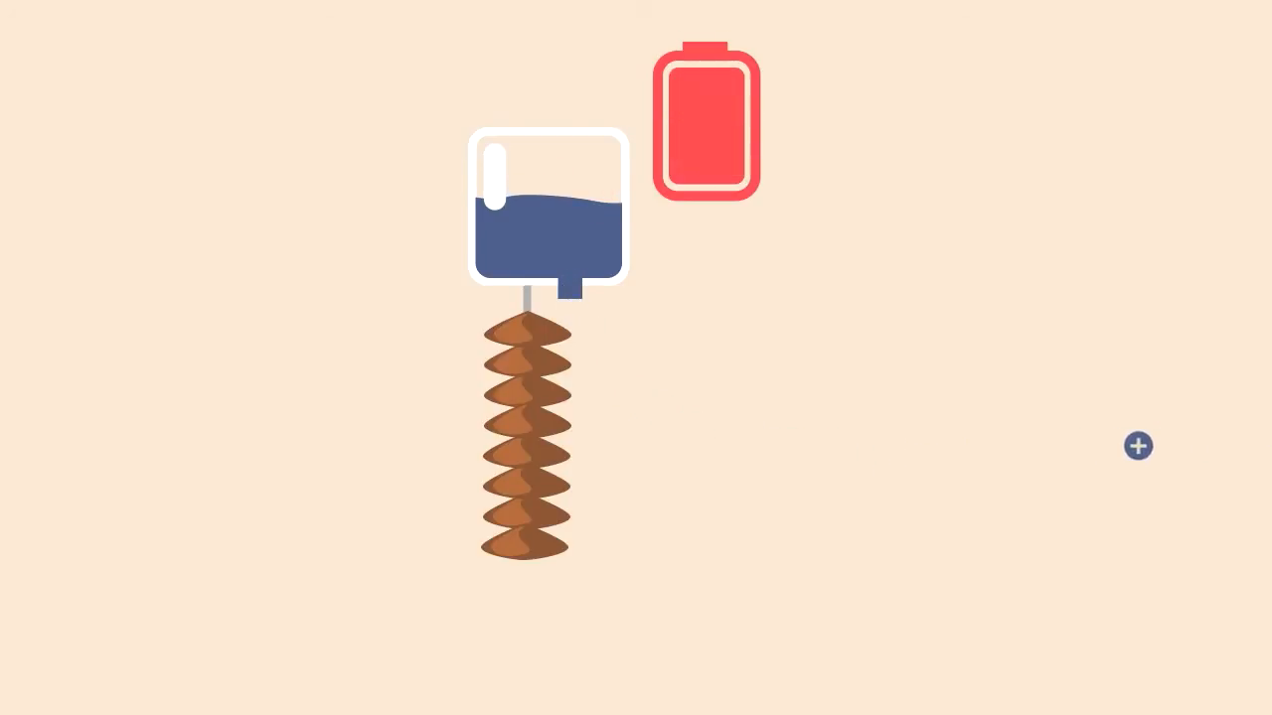
click(1138, 446)
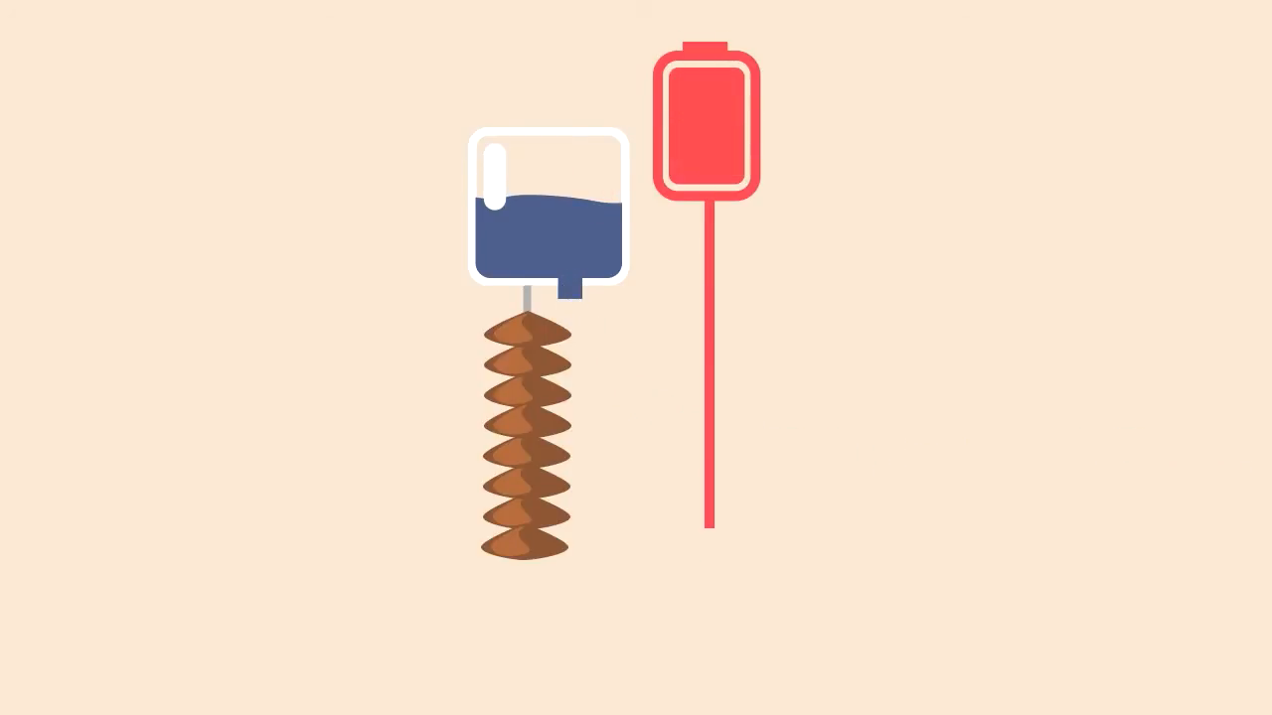